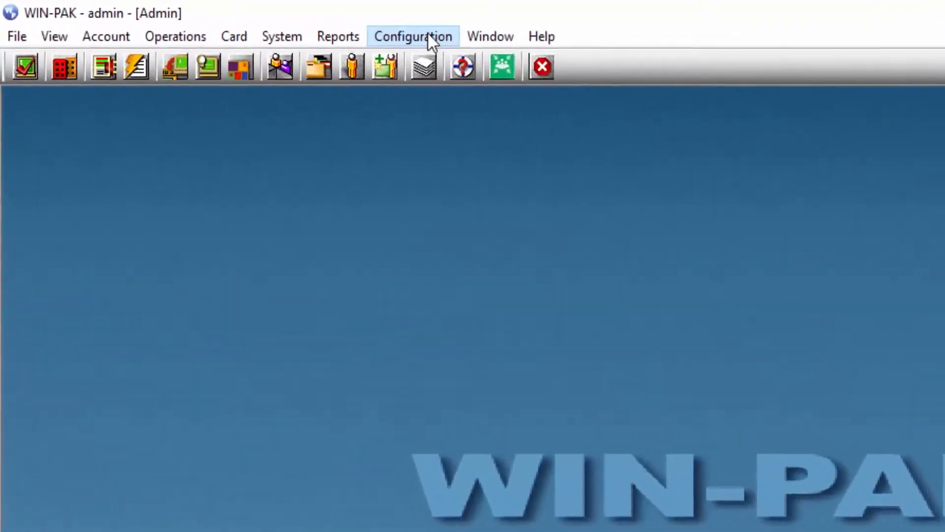
Open the Badge Layout Utility from the Configuration menu
{"action": "left_click", "coordinate": [413, 36]}
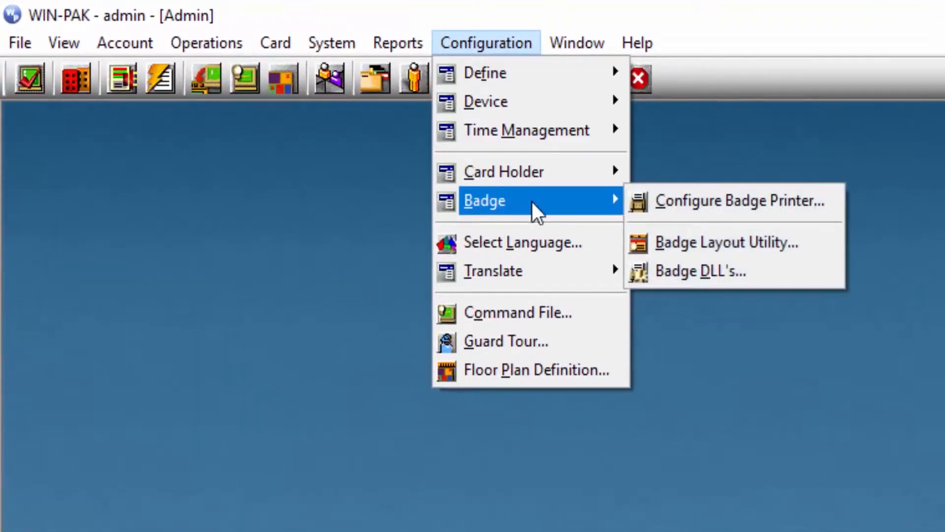
{"action": "left_click", "coordinate": [726, 242]}
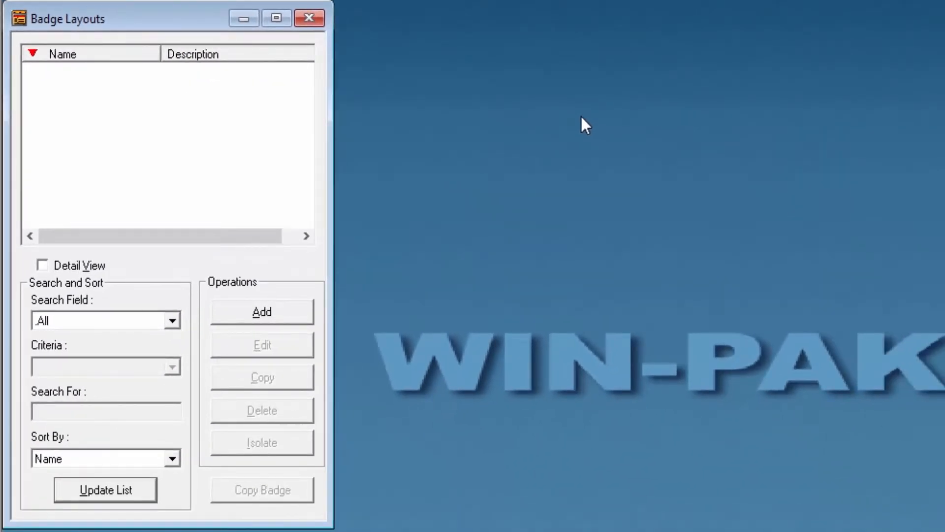
{"action": "mouse_move", "coordinate": [403, 233]}
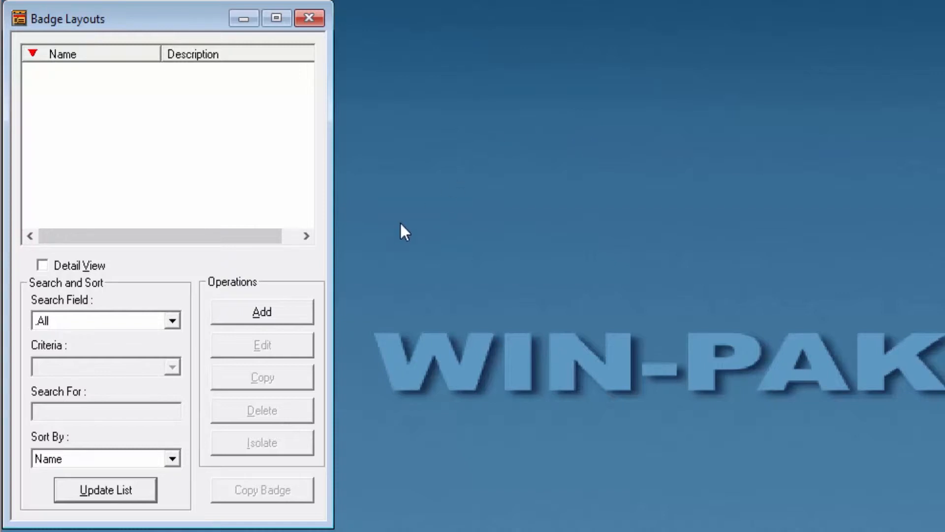
Add a new badge layout named 'General Badge Layout'
{"action": "left_click", "coordinate": [261, 312]}
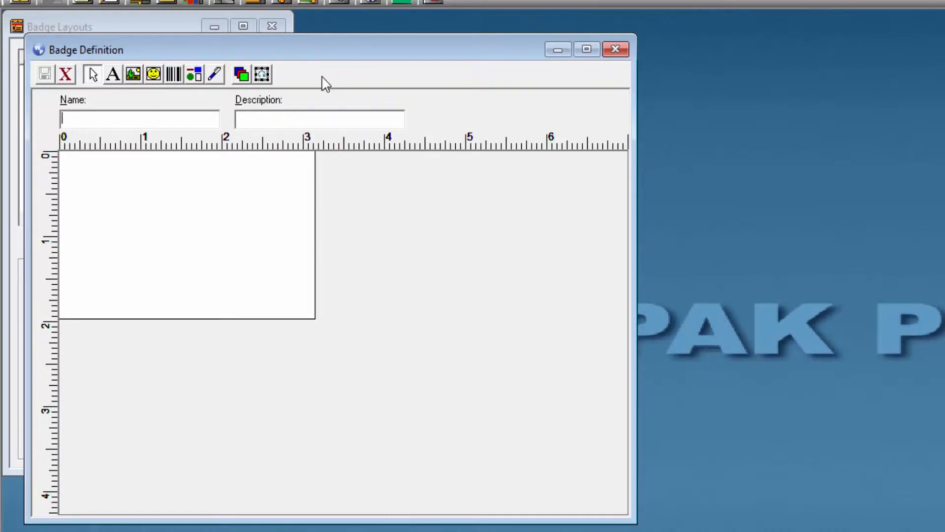
{"action": "mouse_move", "coordinate": [370, 118]}
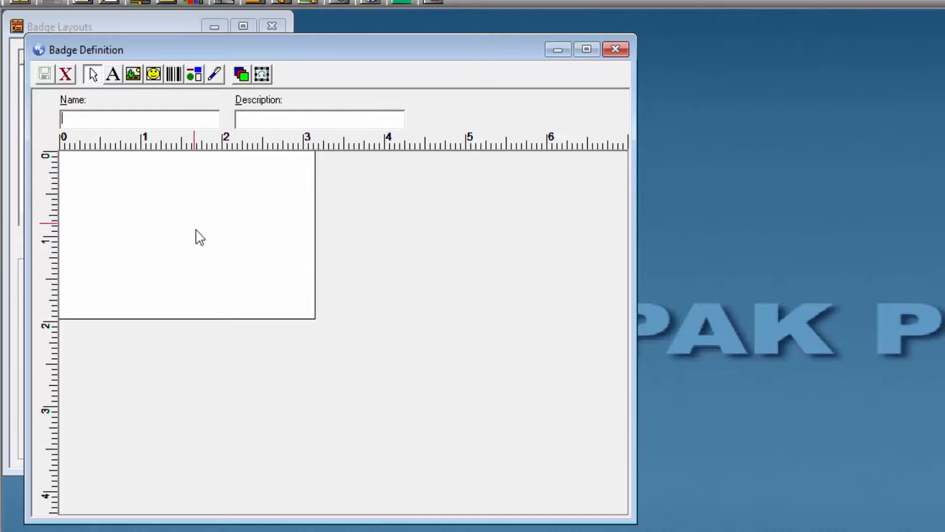
{"action": "mouse_move", "coordinate": [261, 228]}
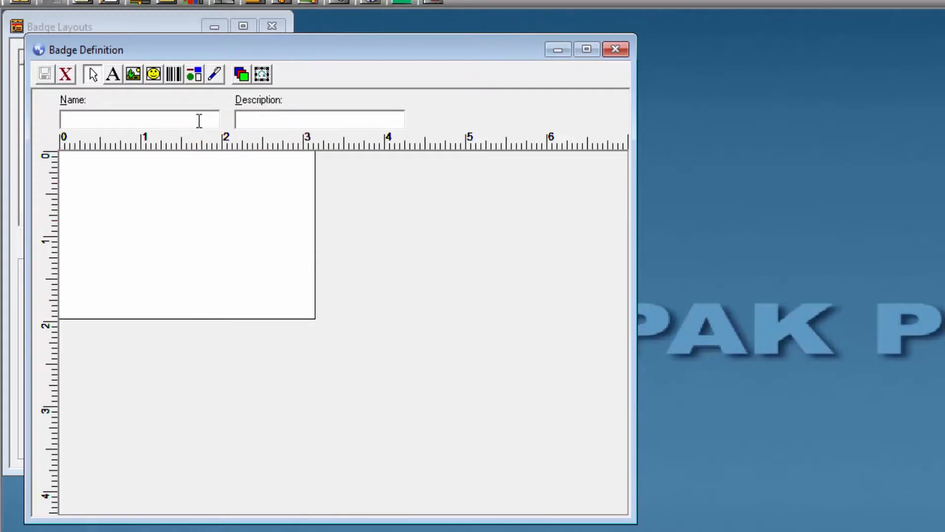
{"action": "type", "text": "General Ba"}
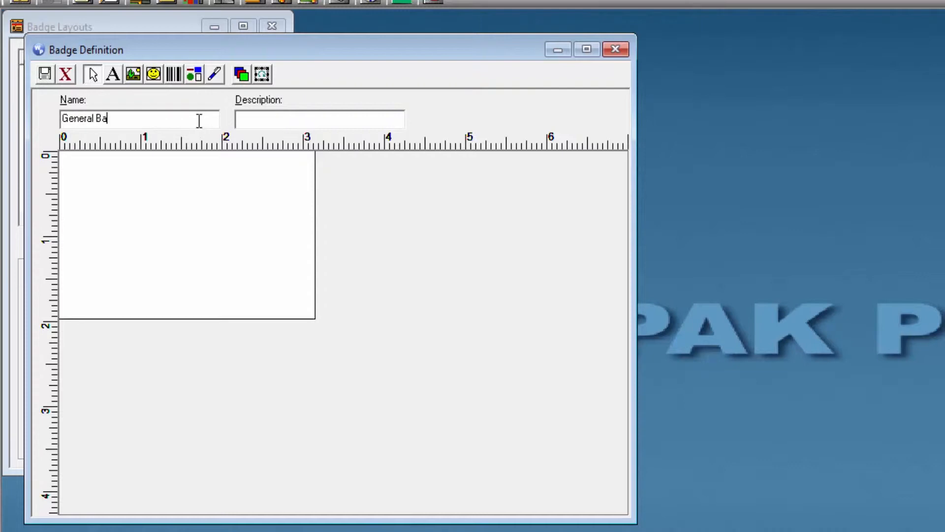
{"action": "type", "text": "dge Layout"}
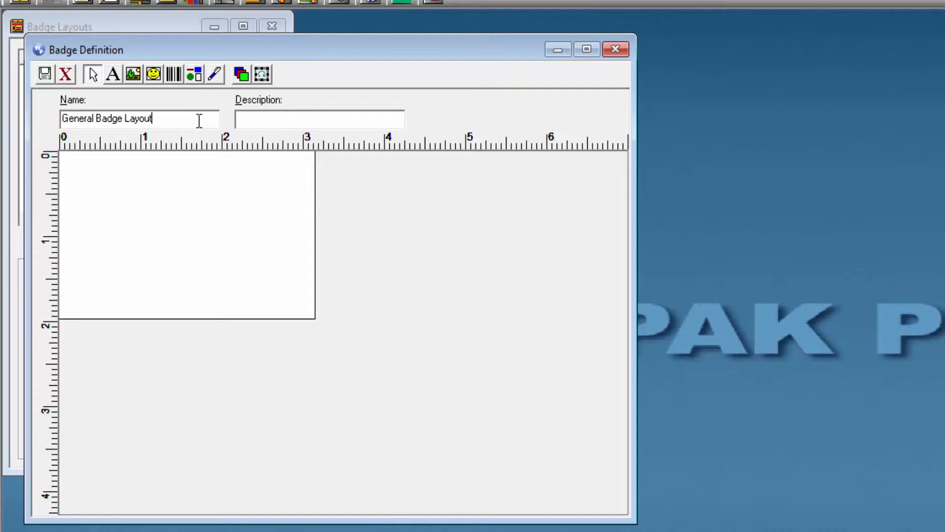
Enter the description 'Used for employees'
{"action": "left_click", "coordinate": [320, 118]}
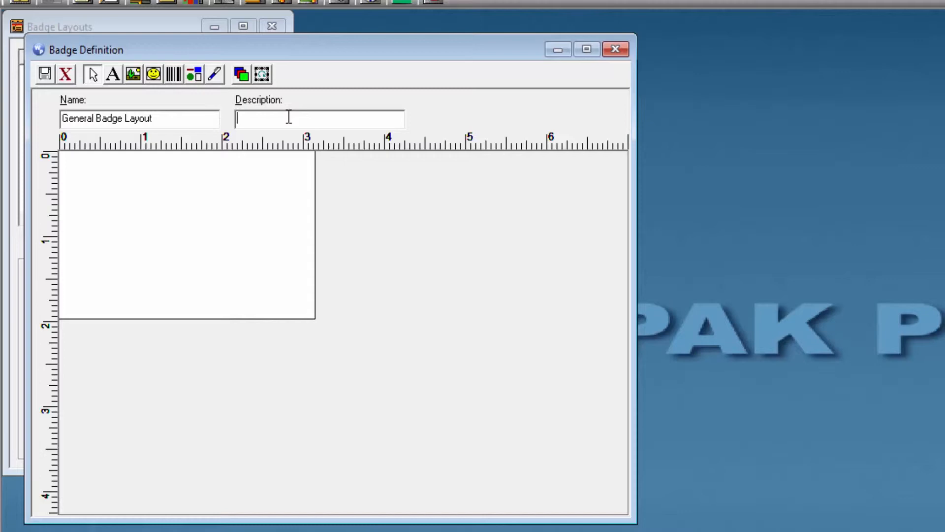
{"action": "type", "text": "Us"}
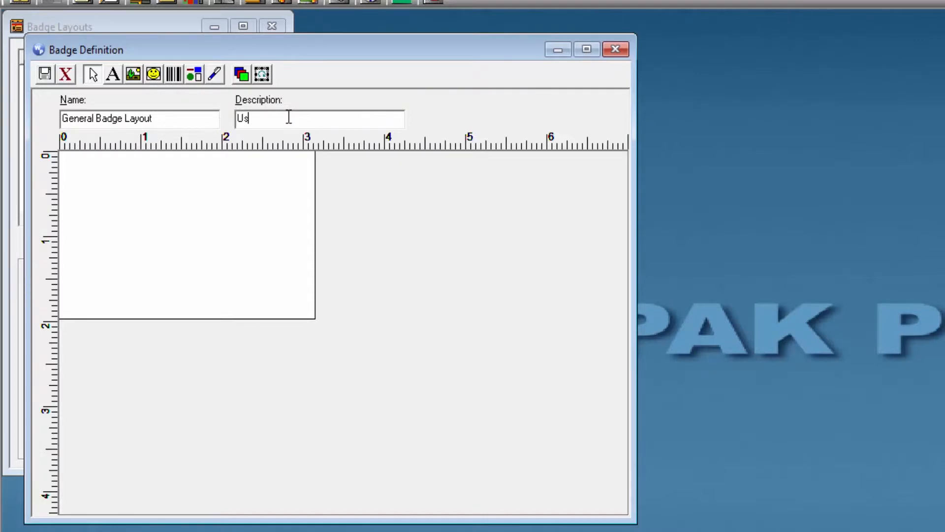
{"action": "type", "text": "ed"}
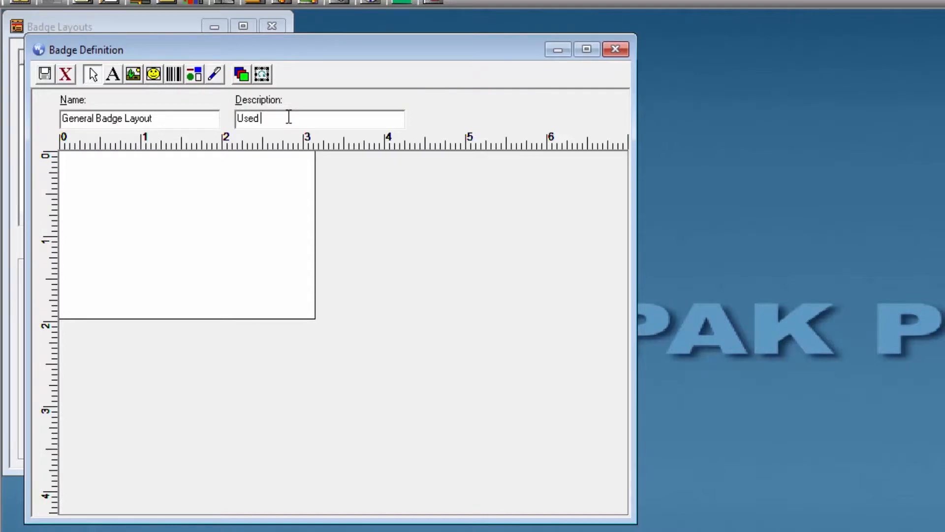
{"action": "type", "text": "for emploe"}
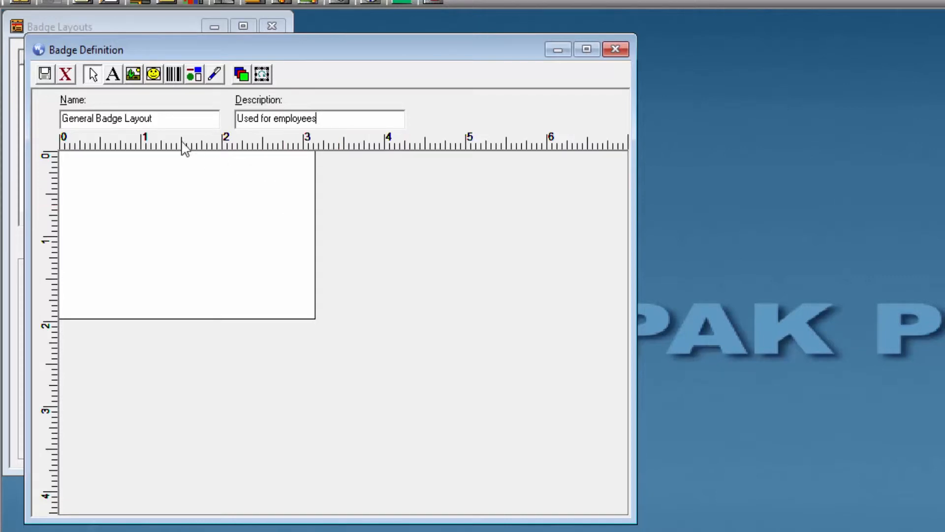
{"action": "mouse_move", "coordinate": [113, 75]}
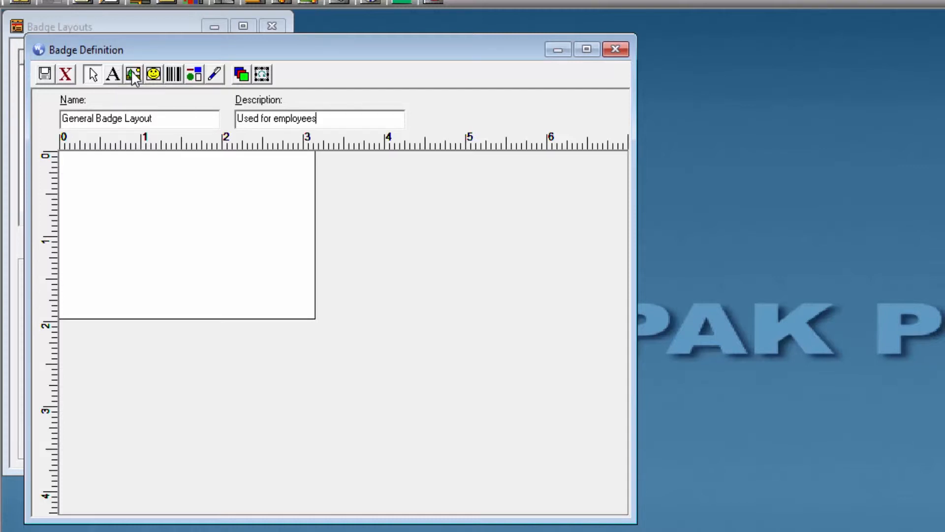
Draw a bitmap image box across the top of the badge
{"action": "left_click", "coordinate": [132, 74]}
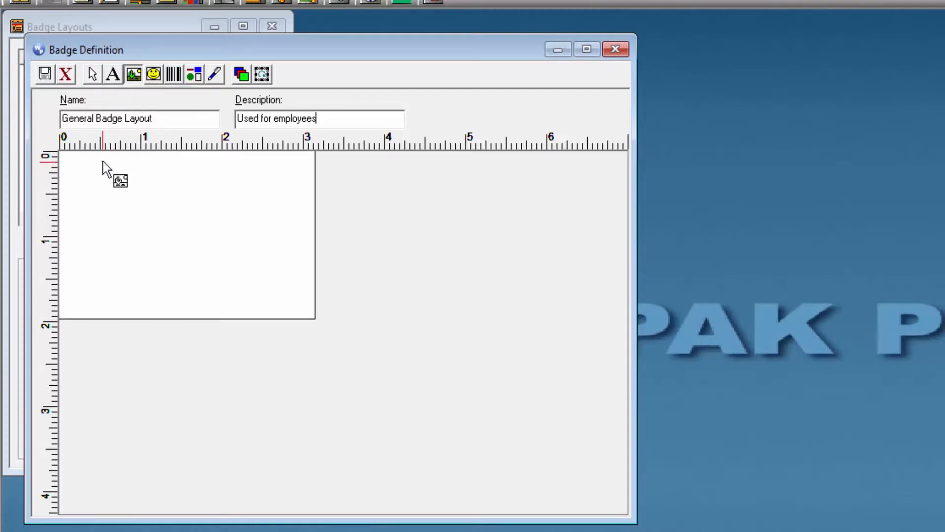
{"action": "left_click_drag", "start_coordinate": [103, 163], "coordinate": [266, 208]}
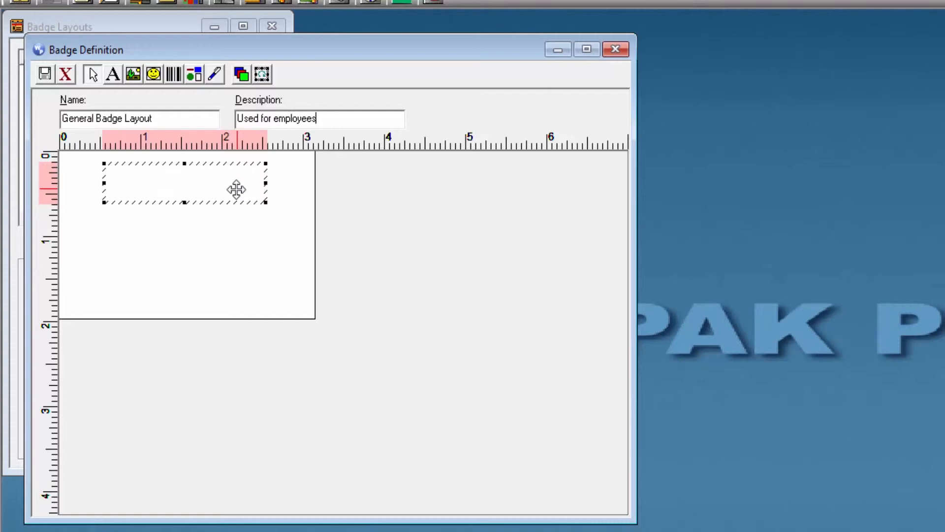
{"action": "right_click", "coordinate": [237, 190]}
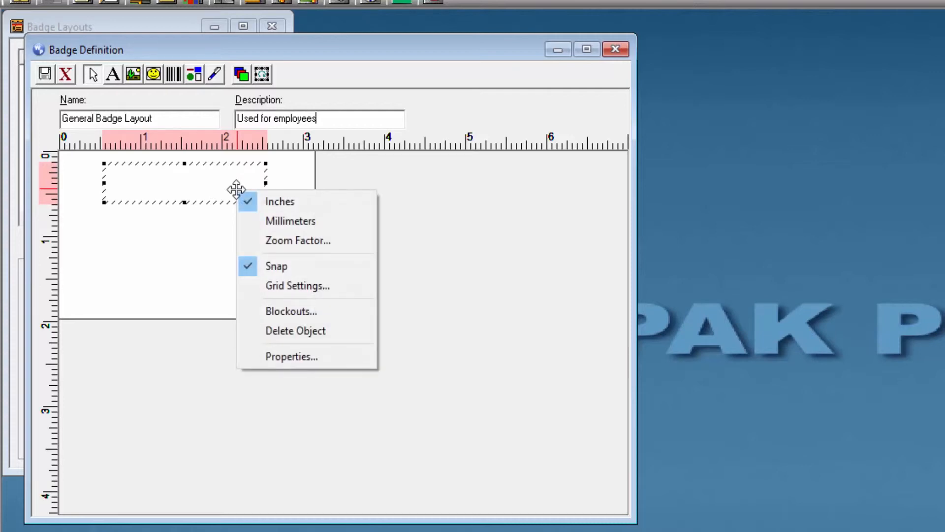
Set the image box's bitmap to Honeywell.jpg in its properties
{"action": "left_click", "coordinate": [291, 356]}
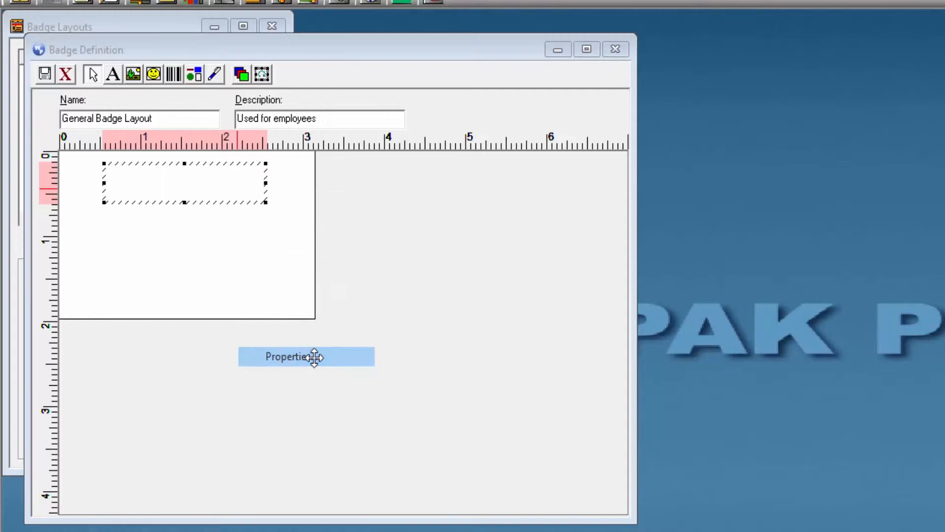
{"action": "left_click", "coordinate": [306, 356]}
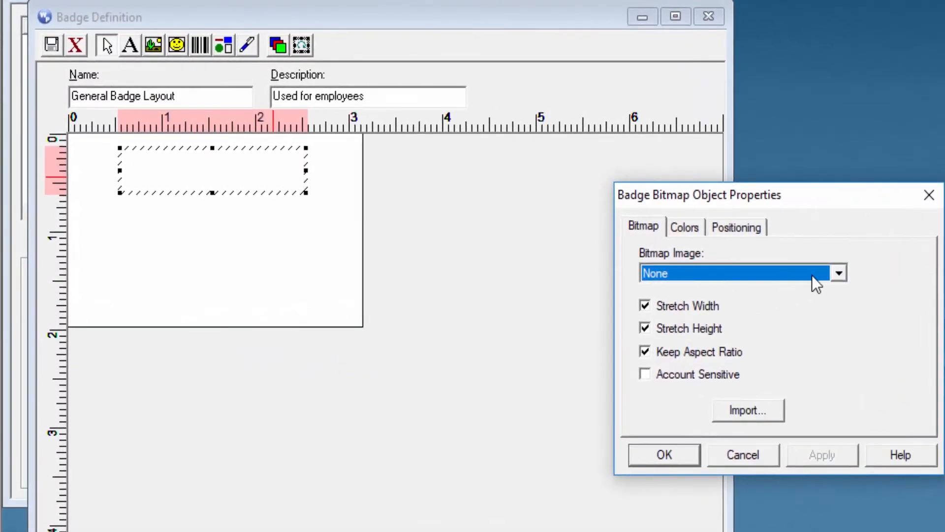
{"action": "left_click", "coordinate": [837, 272]}
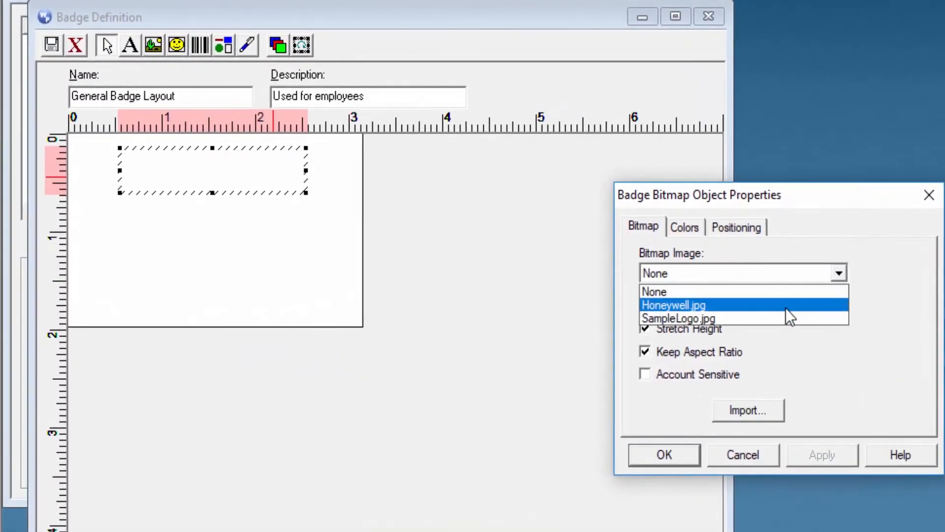
{"action": "left_click", "coordinate": [673, 304]}
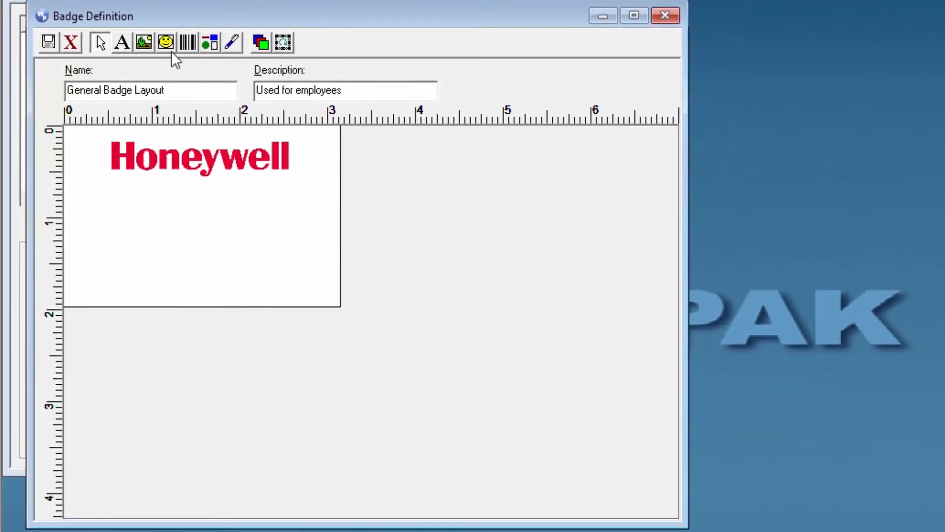
Place a Photo 1 object under the Honeywell logo with the photo tool
{"action": "left_click", "coordinate": [165, 42]}
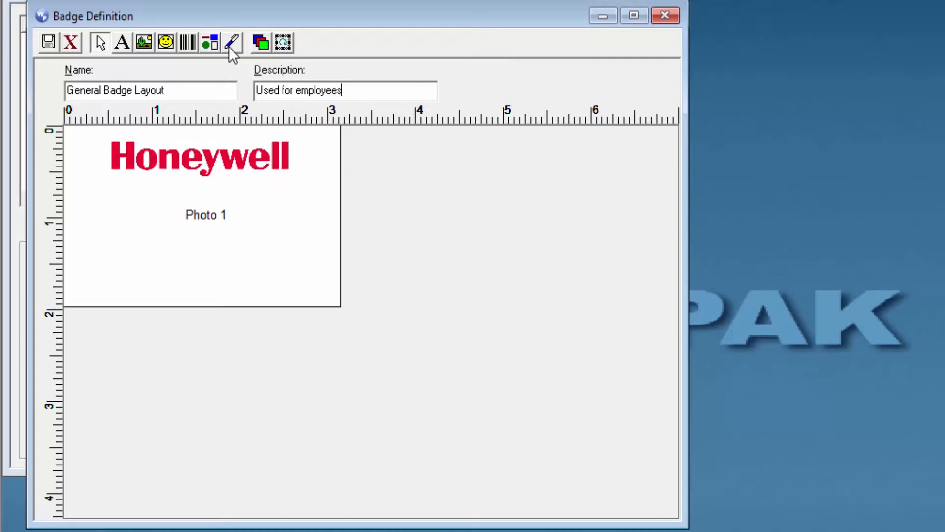
{"action": "mouse_move", "coordinate": [210, 57]}
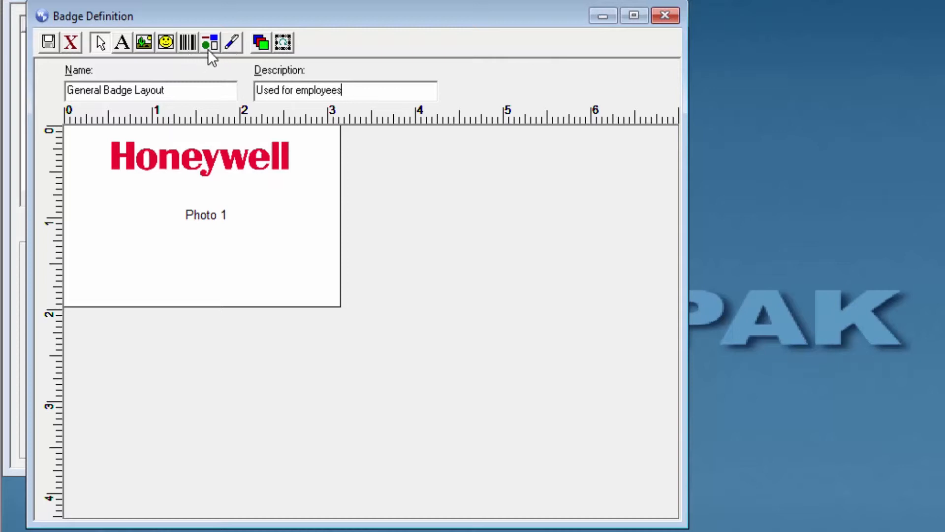
{"action": "mouse_move", "coordinate": [247, 78]}
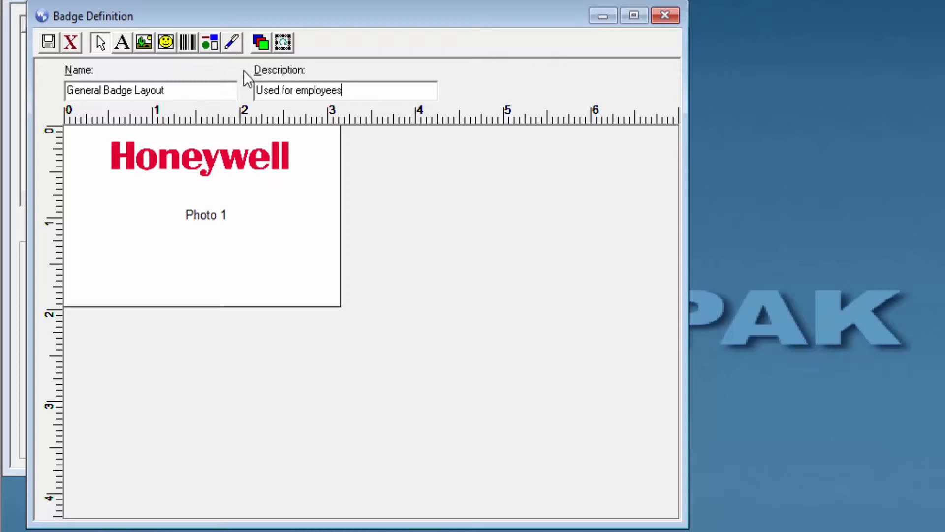
{"action": "mouse_move", "coordinate": [261, 42]}
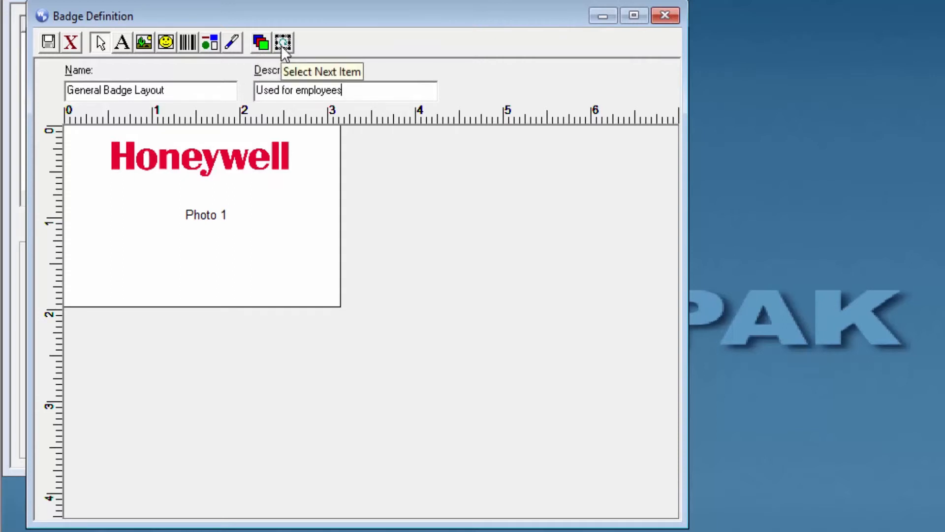
{"action": "mouse_move", "coordinate": [328, 78]}
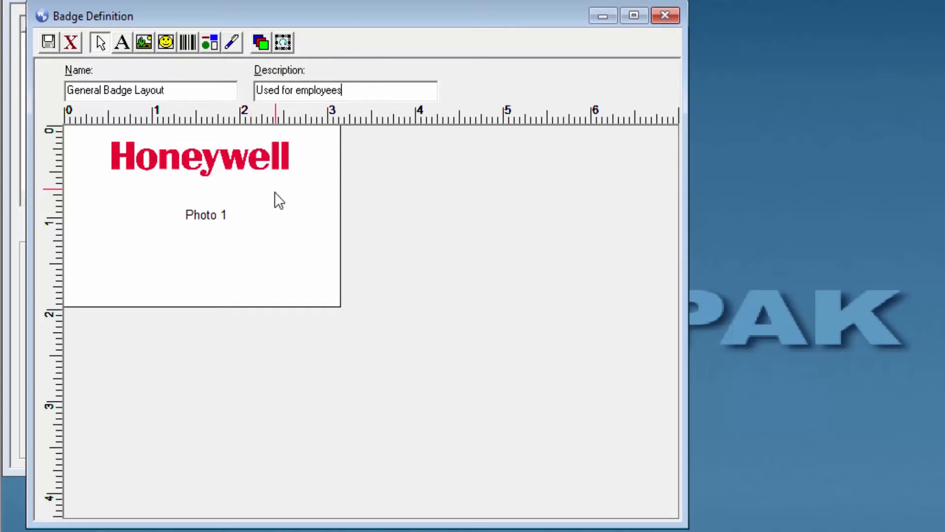
{"action": "mouse_move", "coordinate": [241, 217]}
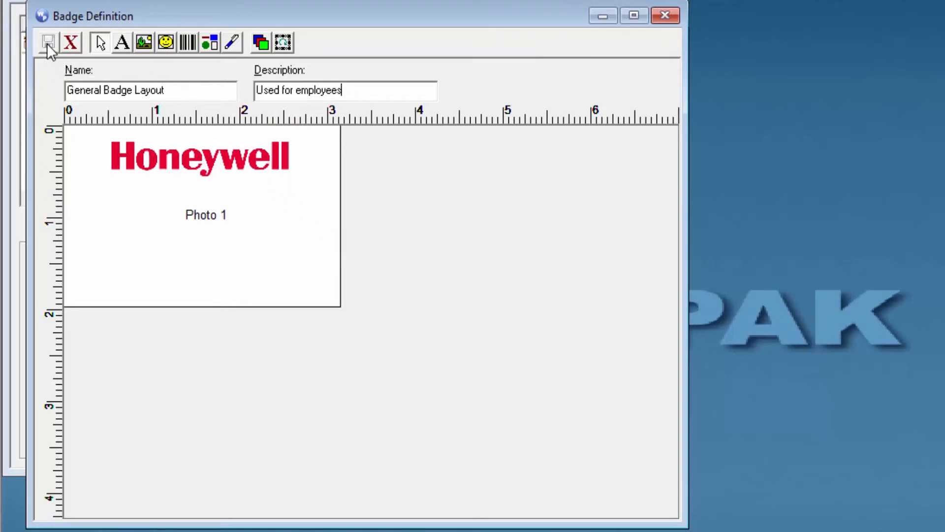
{"action": "mouse_move", "coordinate": [48, 42]}
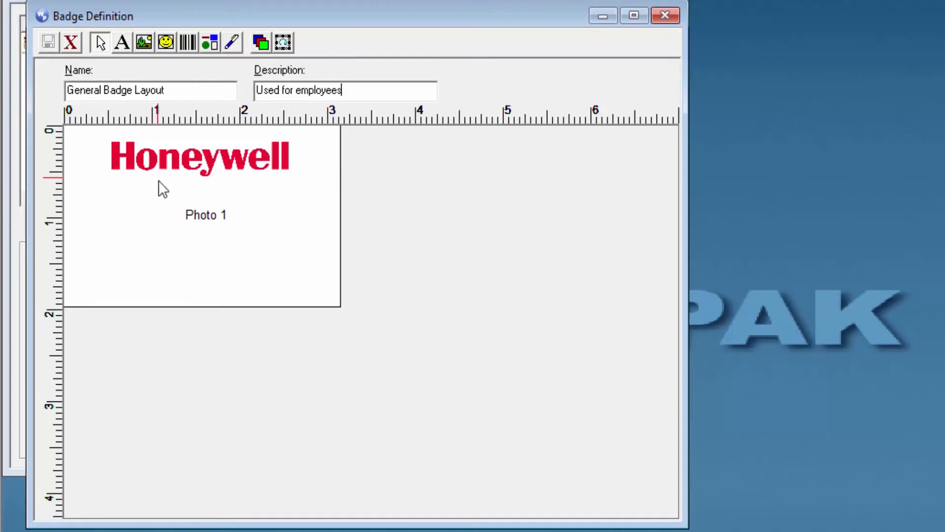
Drag the Photo 1 field lower and to the left beneath the logo
{"action": "left_click", "coordinate": [205, 214]}
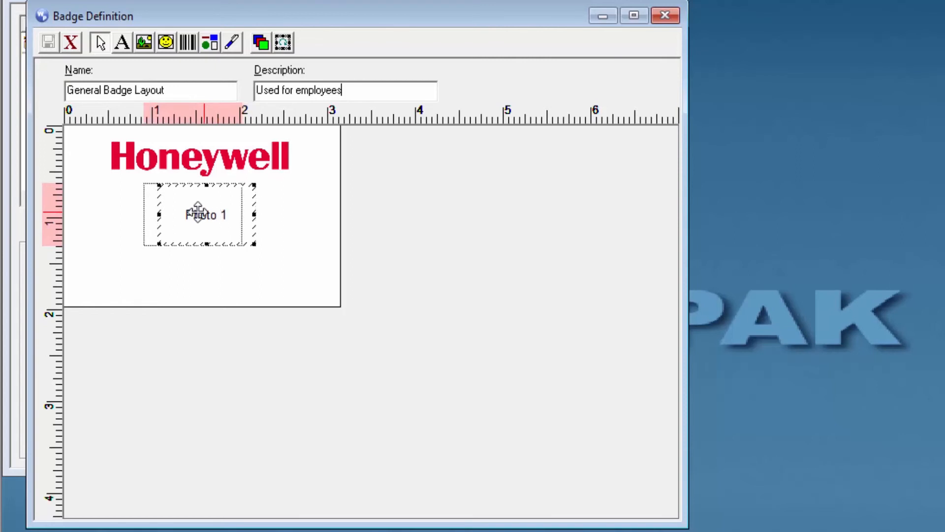
{"action": "left_click_drag", "start_coordinate": [202, 214], "coordinate": [159, 240]}
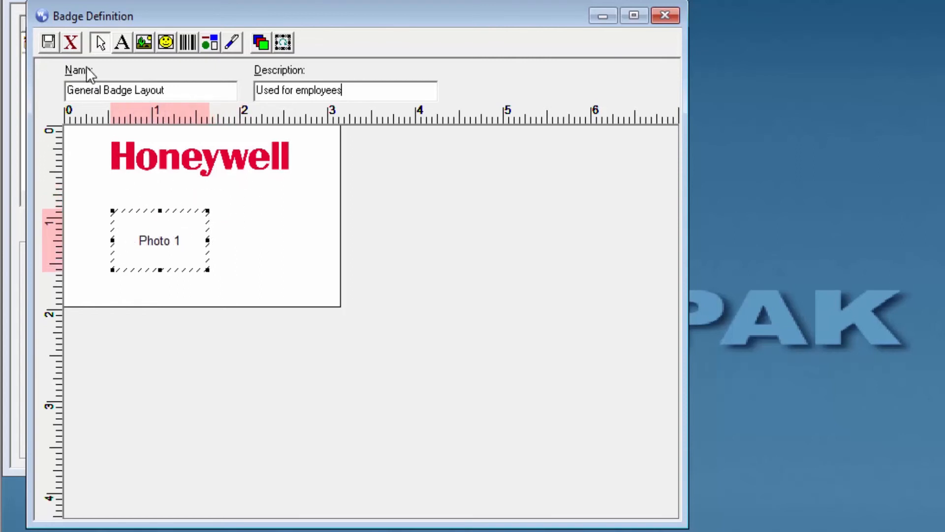